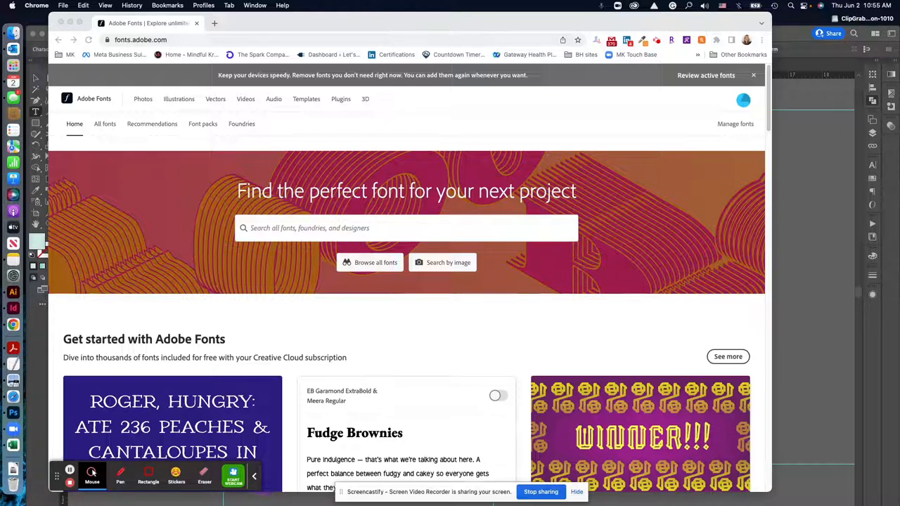
mouse_move(664, 428)
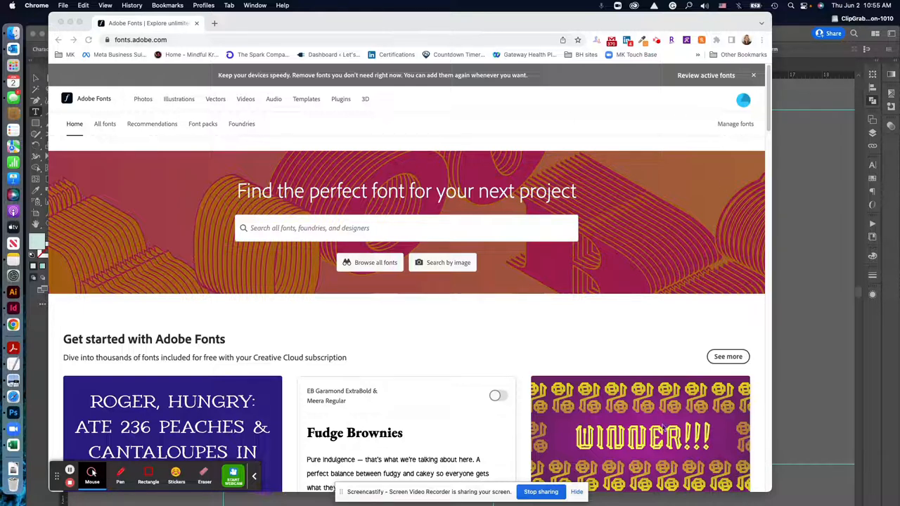
mouse_move(685, 338)
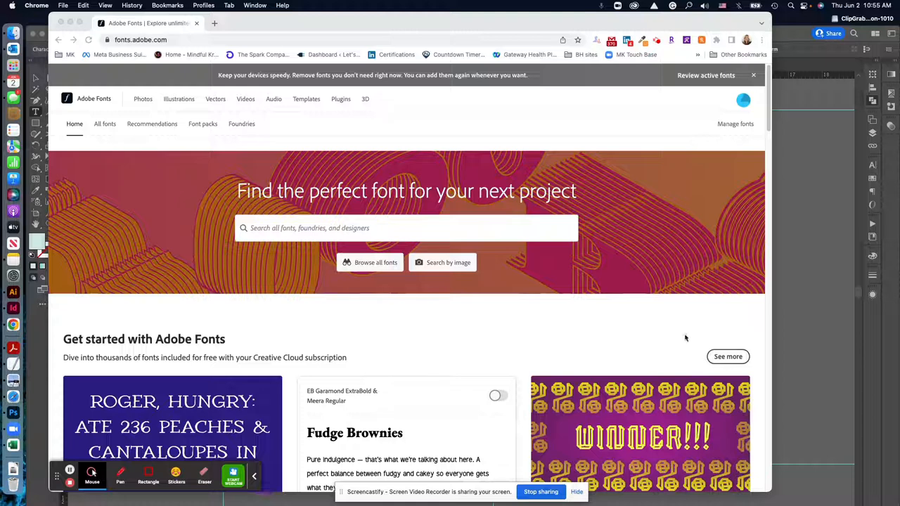
mouse_move(643, 310)
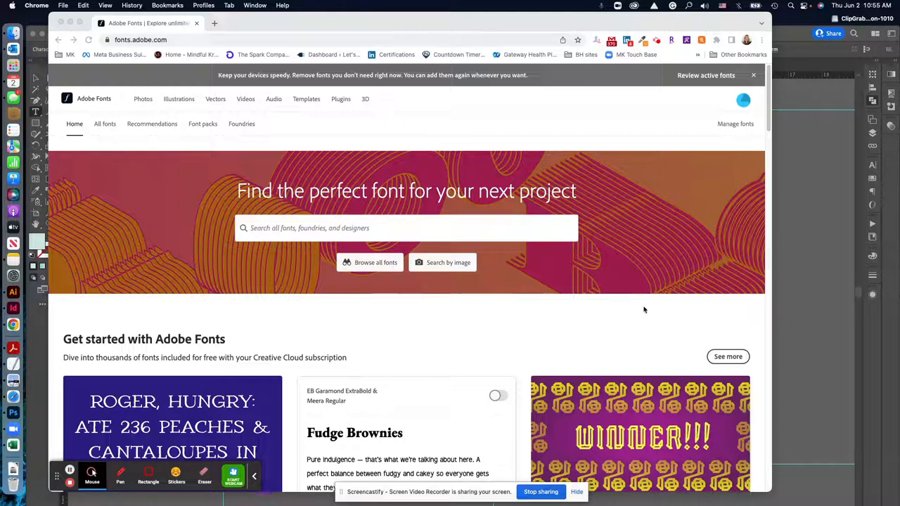
mouse_move(497, 279)
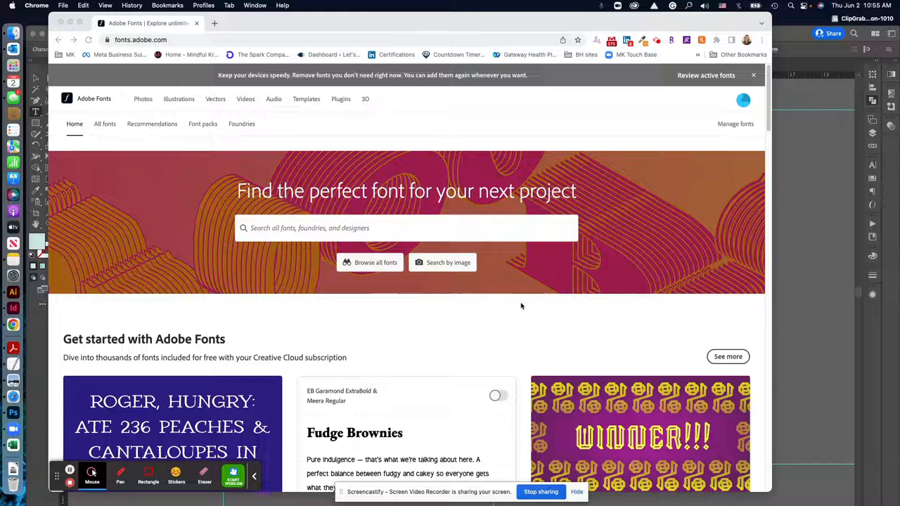
Go through the Recommendations page to the Font Packs page of curated collections.
scroll("down", 3)
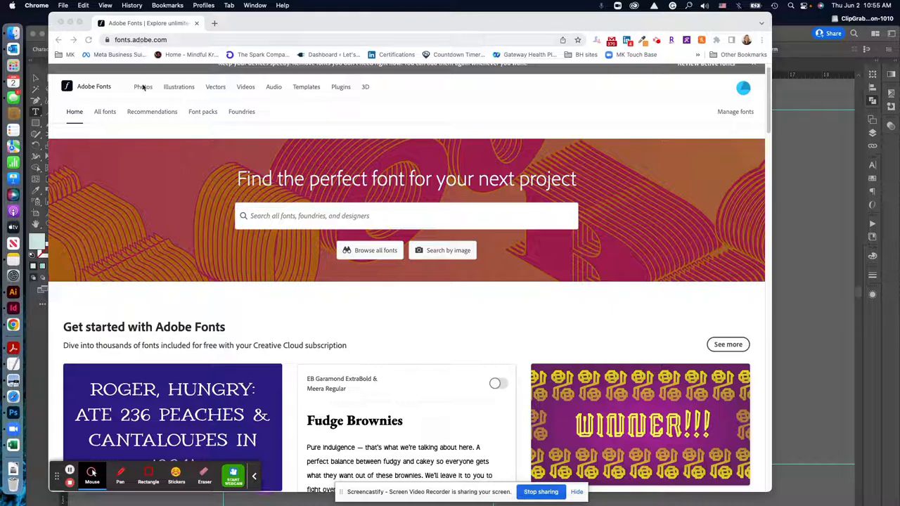
scroll("down", 3)
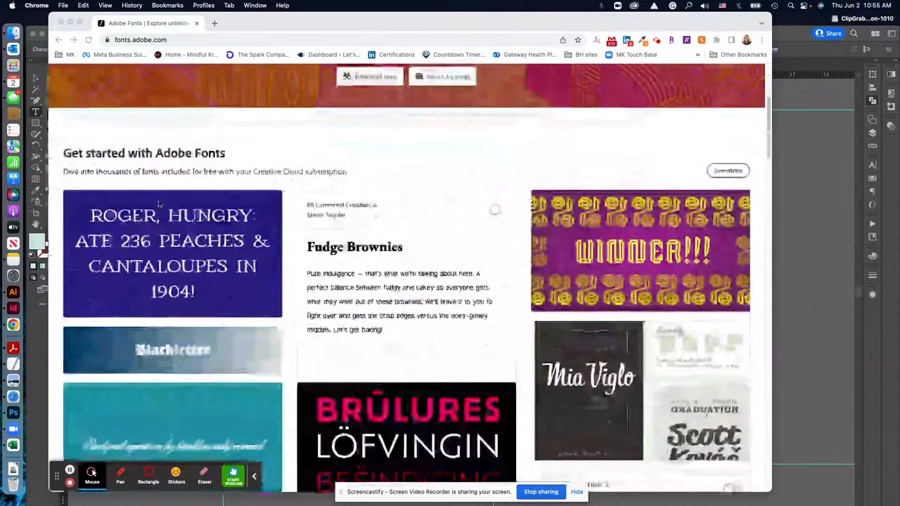
scroll("down", 3)
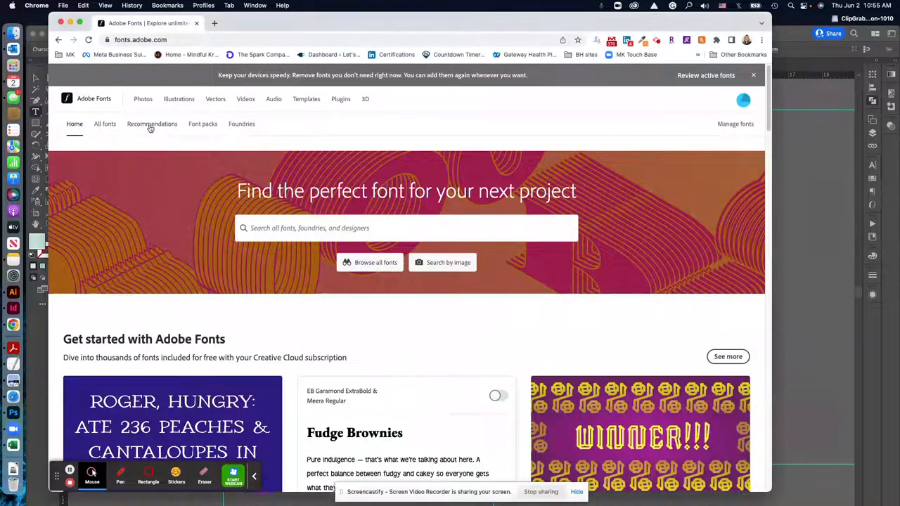
left_click(152, 124)
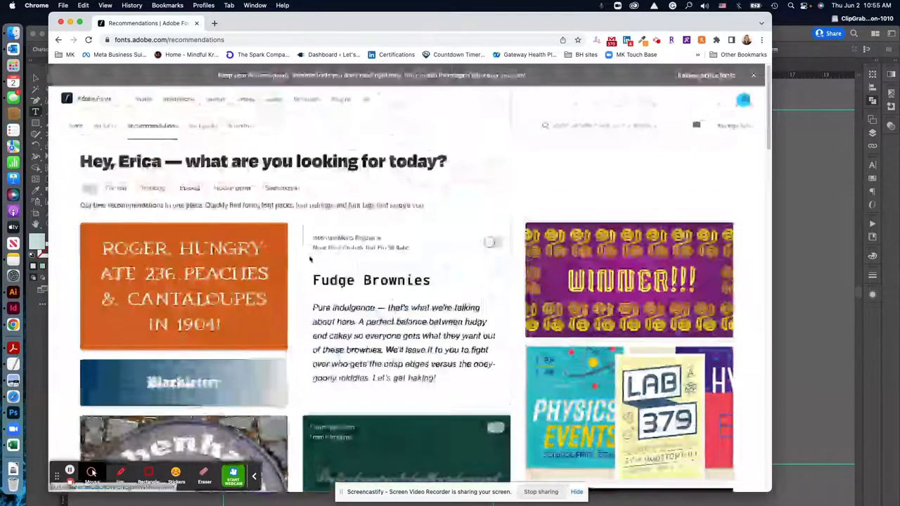
left_click(202, 126)
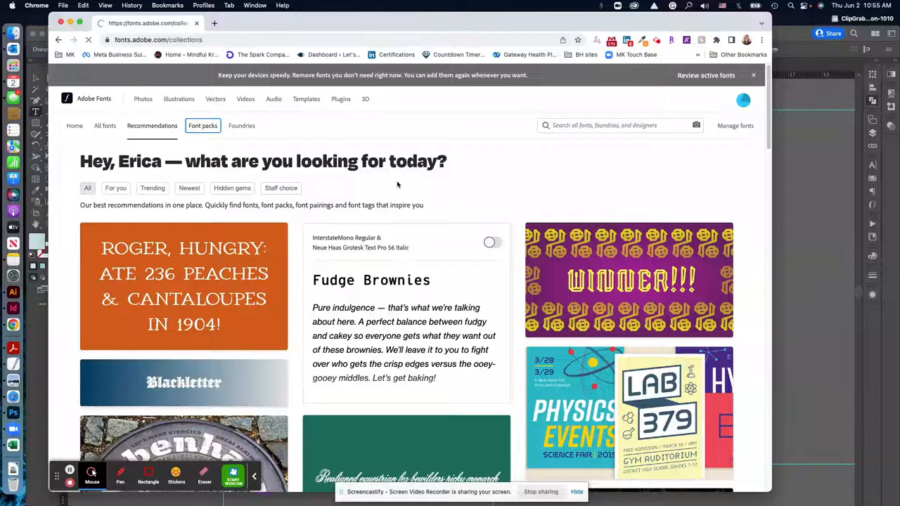
left_click(202, 125)
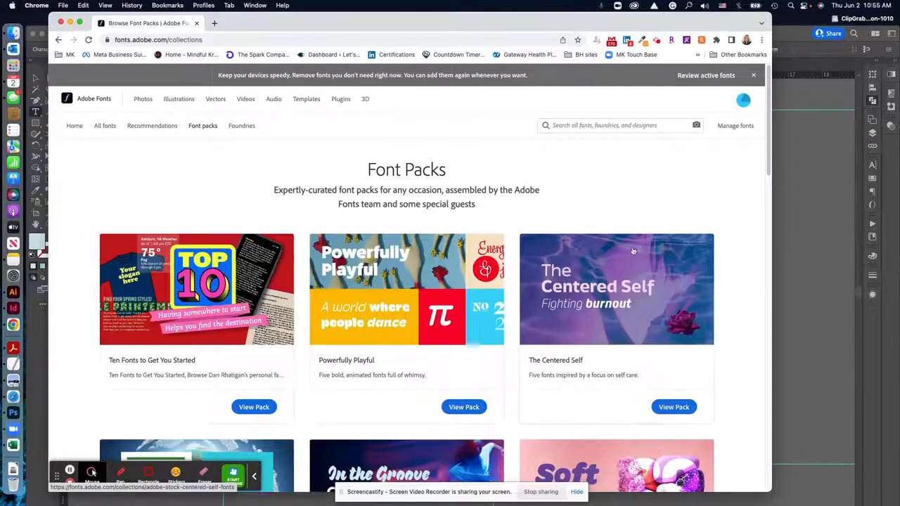
mouse_move(668, 209)
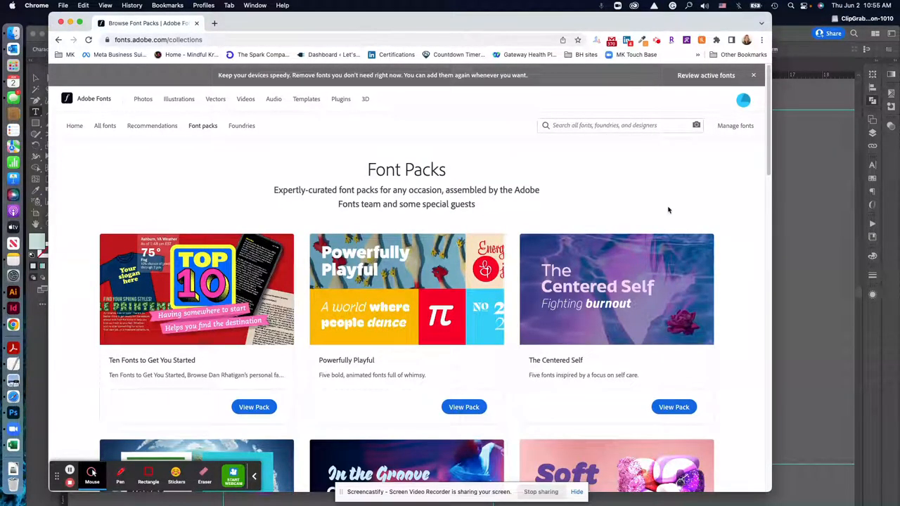
scroll("down", 3)
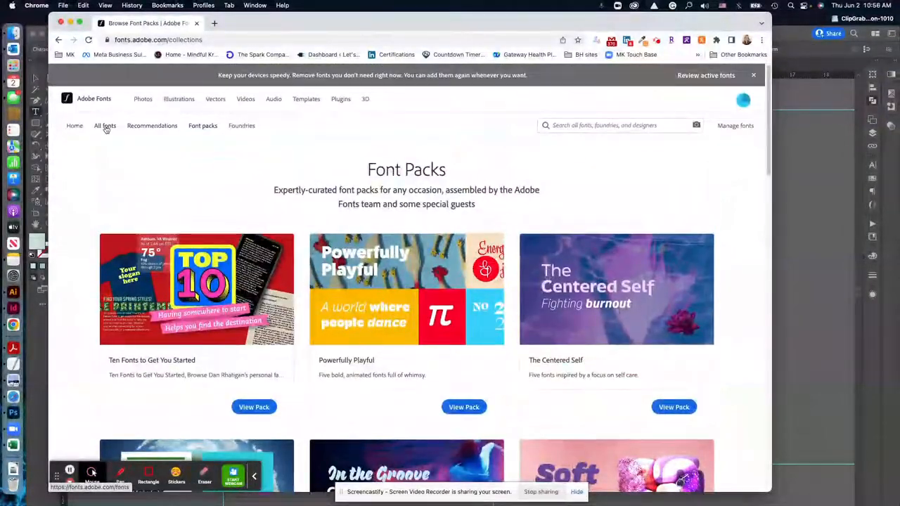
Open the All fonts library of 2,824 families and choose the Brush Pen tag.
left_click(104, 125)
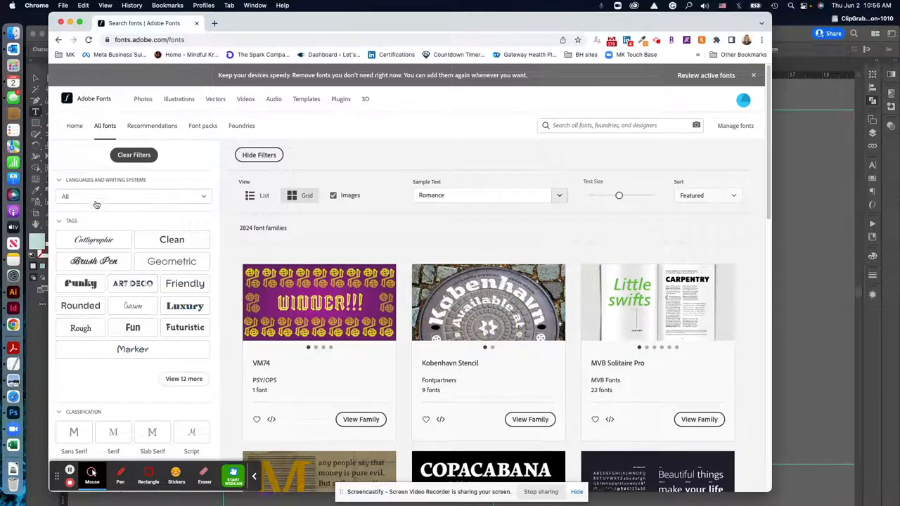
left_click(93, 261)
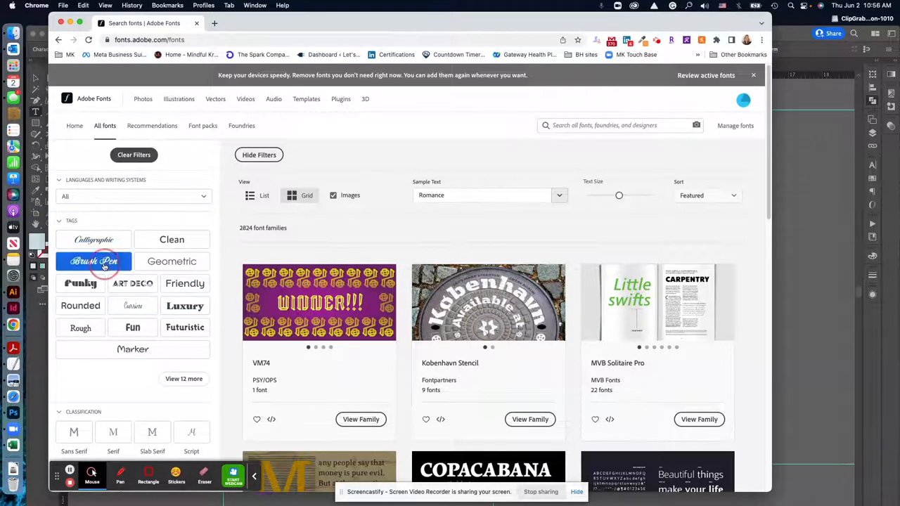
Filter to the 54 Brush Pen families and scroll down toward Filmotype LaSalle.
left_click(93, 261)
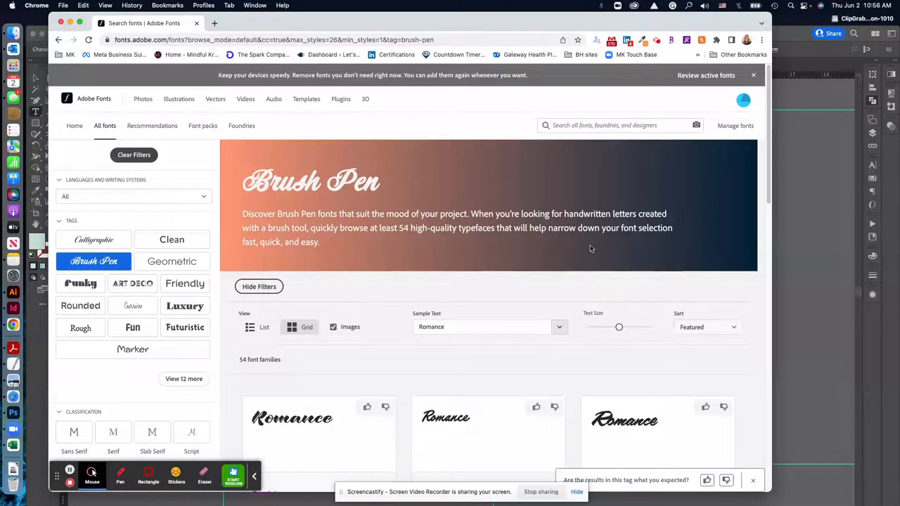
scroll("down", 3)
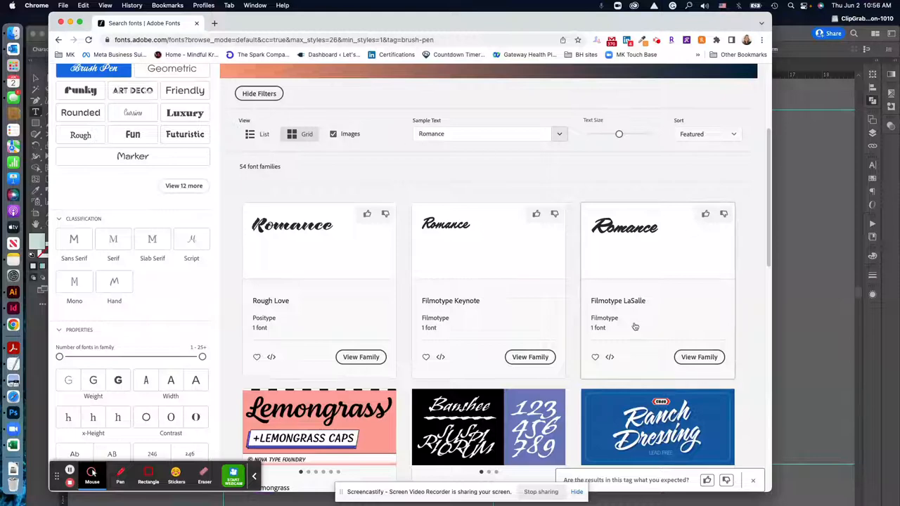
scroll("down", 3)
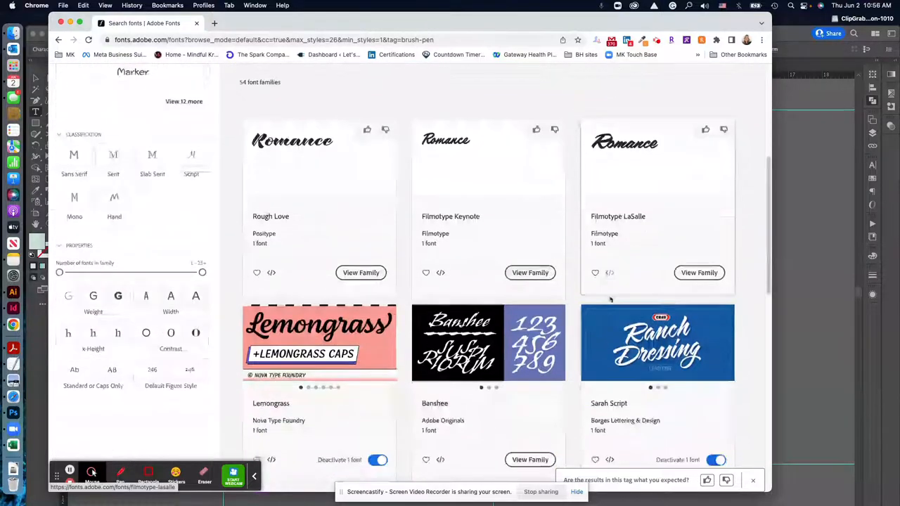
scroll("down", 3)
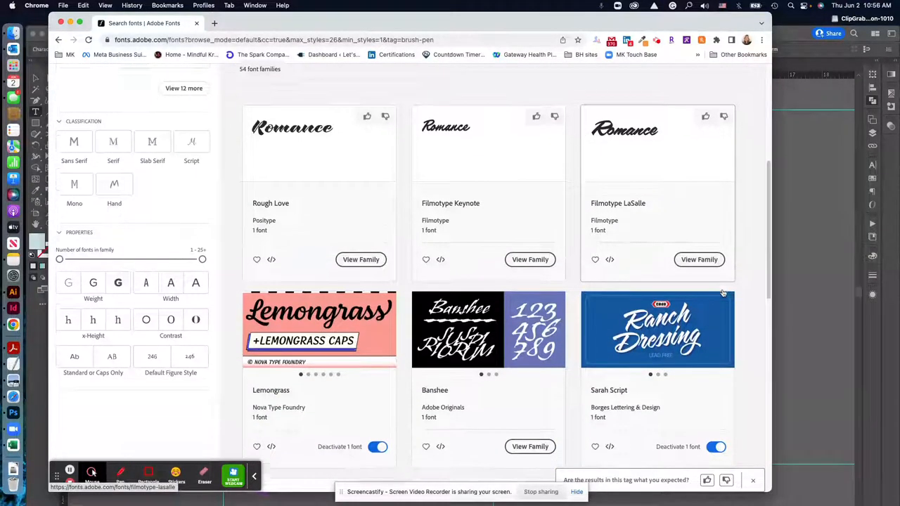
scroll("down", 3)
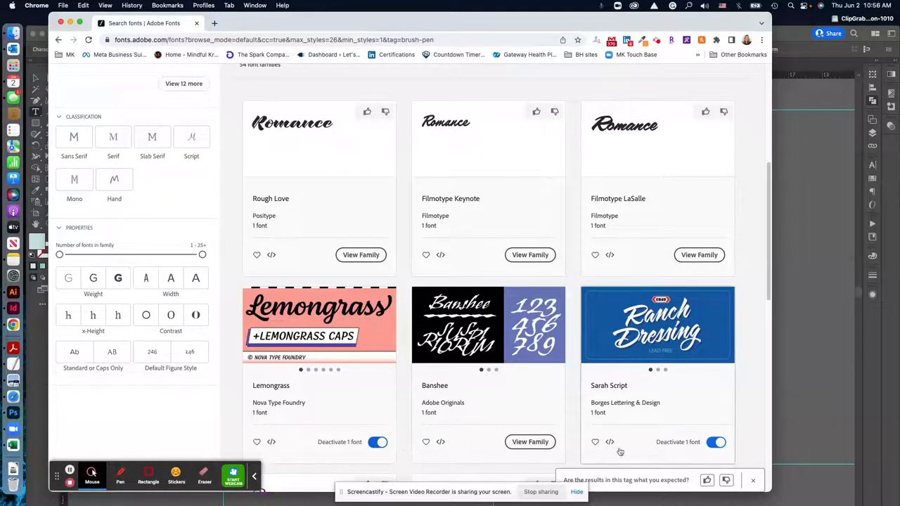
scroll("down", 3)
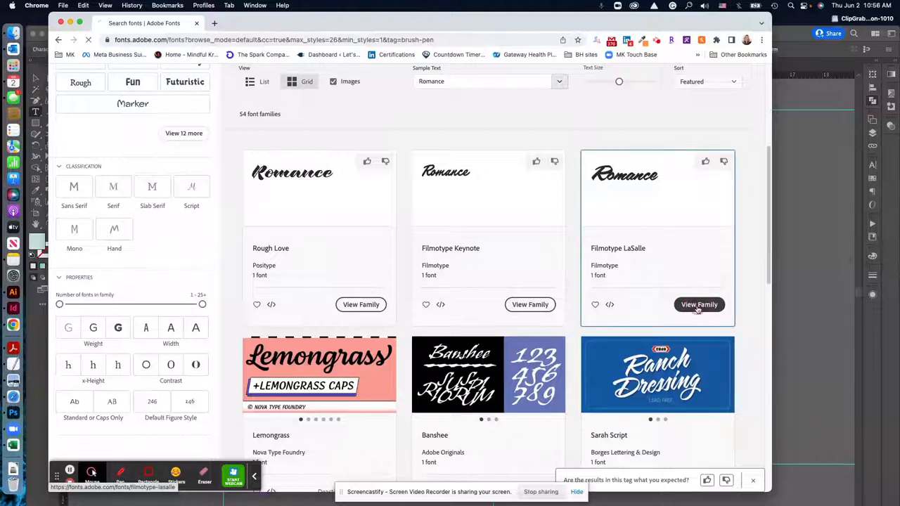
Open the Filmotype LaSalle family page and activate its single font.
left_click(698, 305)
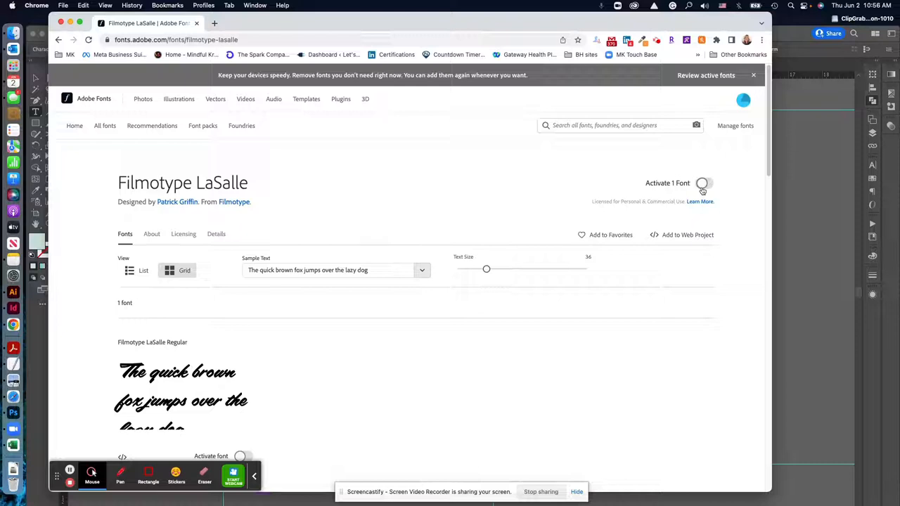
left_click(702, 184)
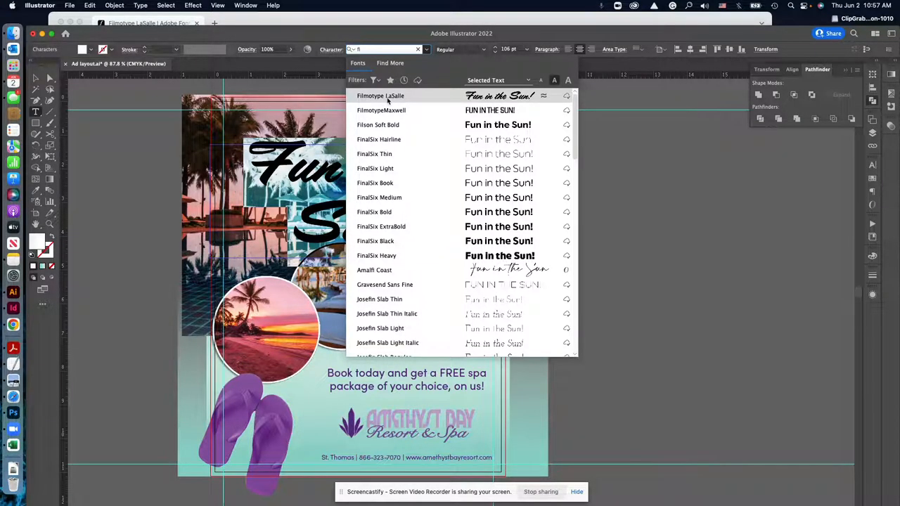
Apply Filmotype LaSalle to the white 'Fun in the Sun!' headline.
left_click(380, 96)
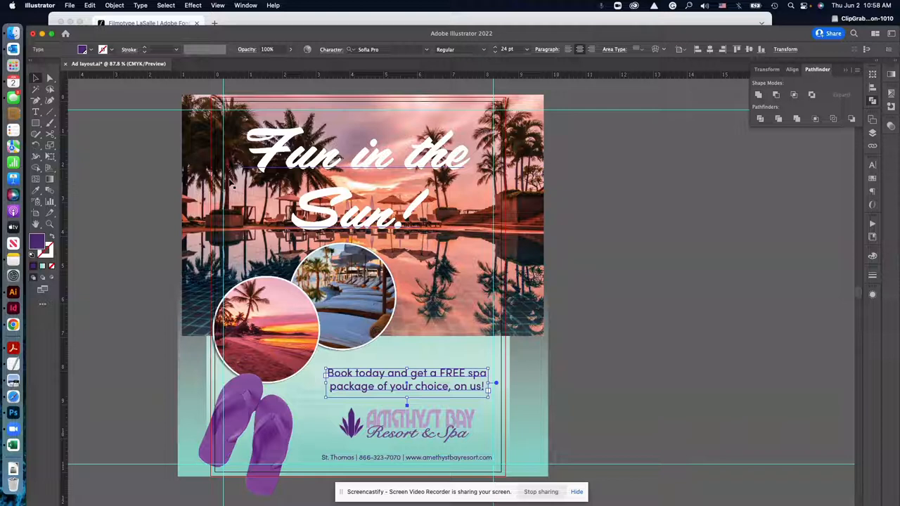
mouse_move(439, 206)
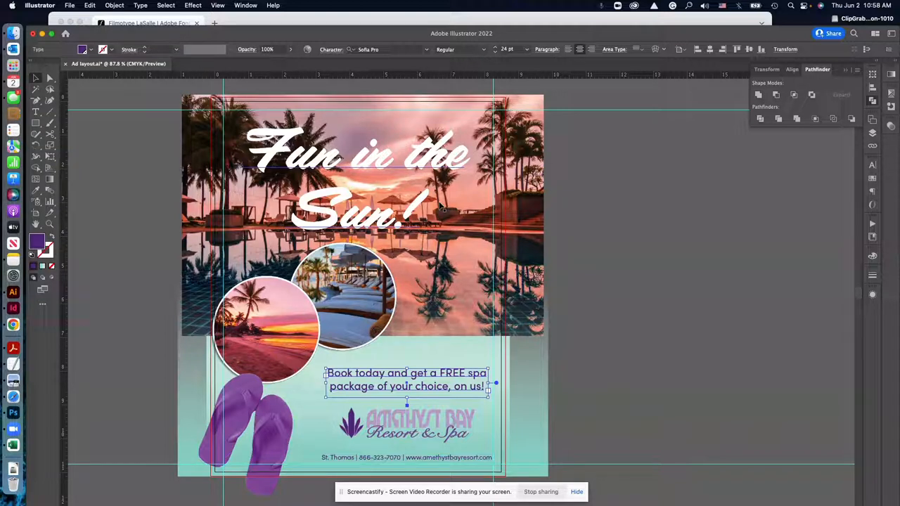